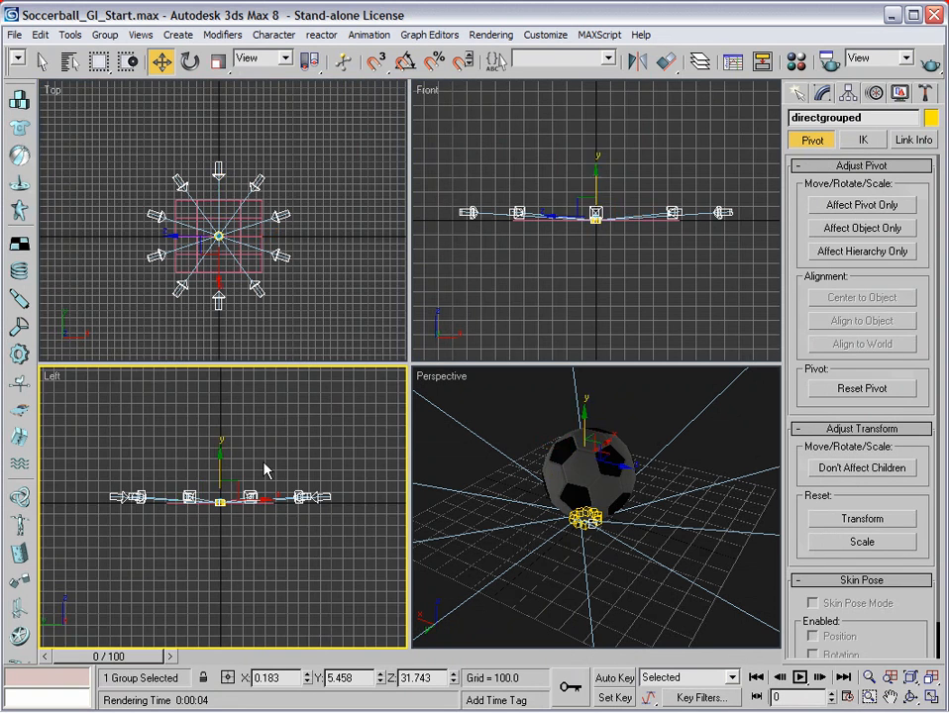
Clone the light group as a copy and confirm the Clone Options
{"action": "left_click", "coordinate": [610, 472]}
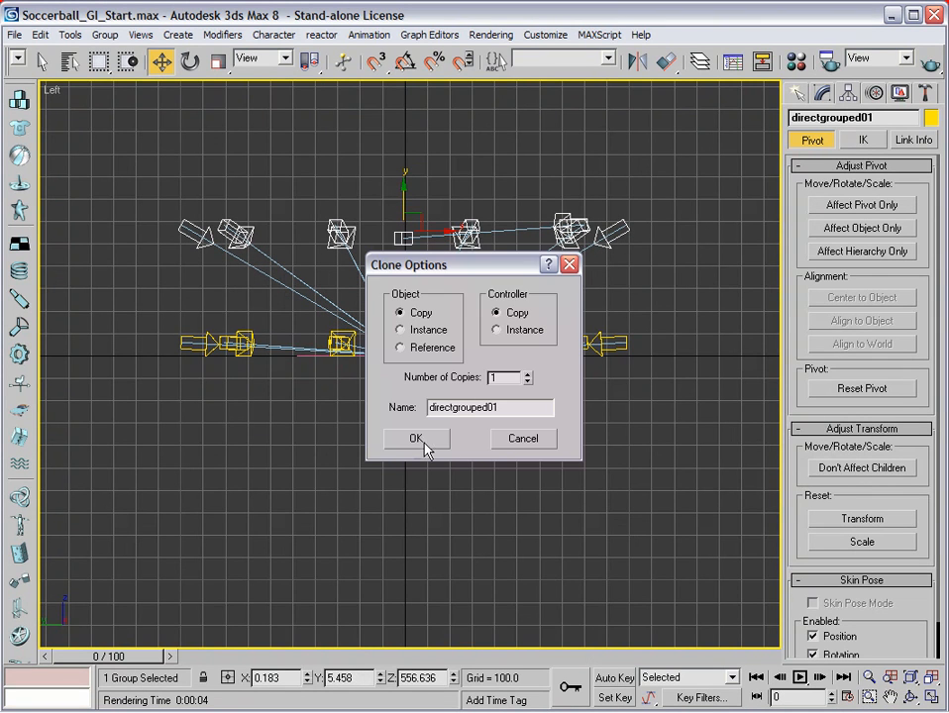
{"action": "left_click", "coordinate": [416, 438]}
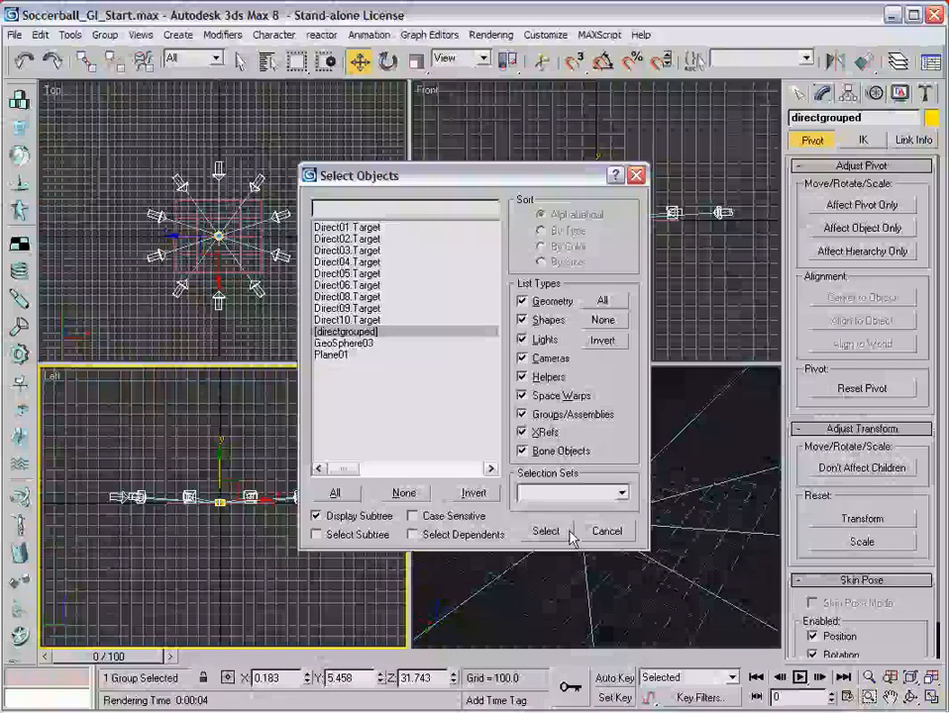
Group the ten selected direct lights into a group named directgrouped
{"action": "left_click", "coordinate": [103, 36]}
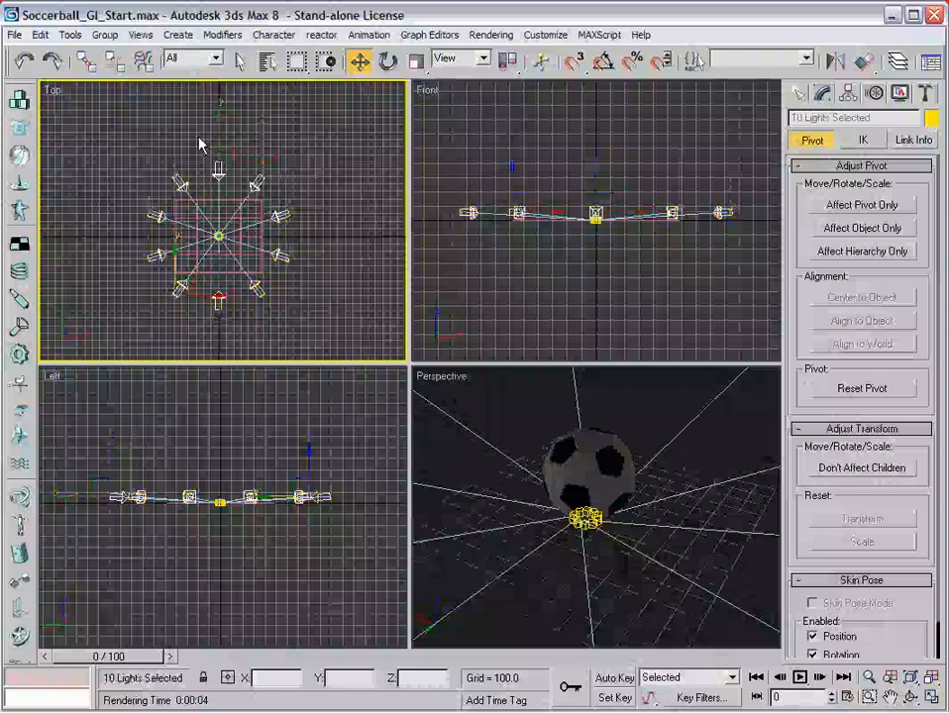
{"action": "left_click", "coordinate": [103, 36]}
{"action": "type", "text": "directgroupe"}
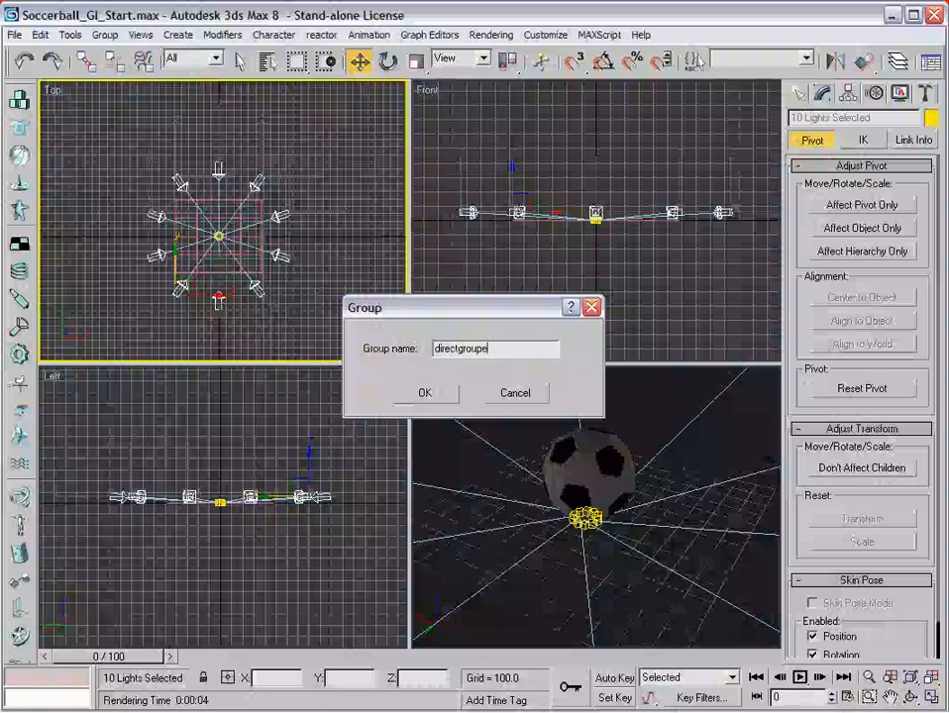
{"action": "left_click", "coordinate": [424, 392]}
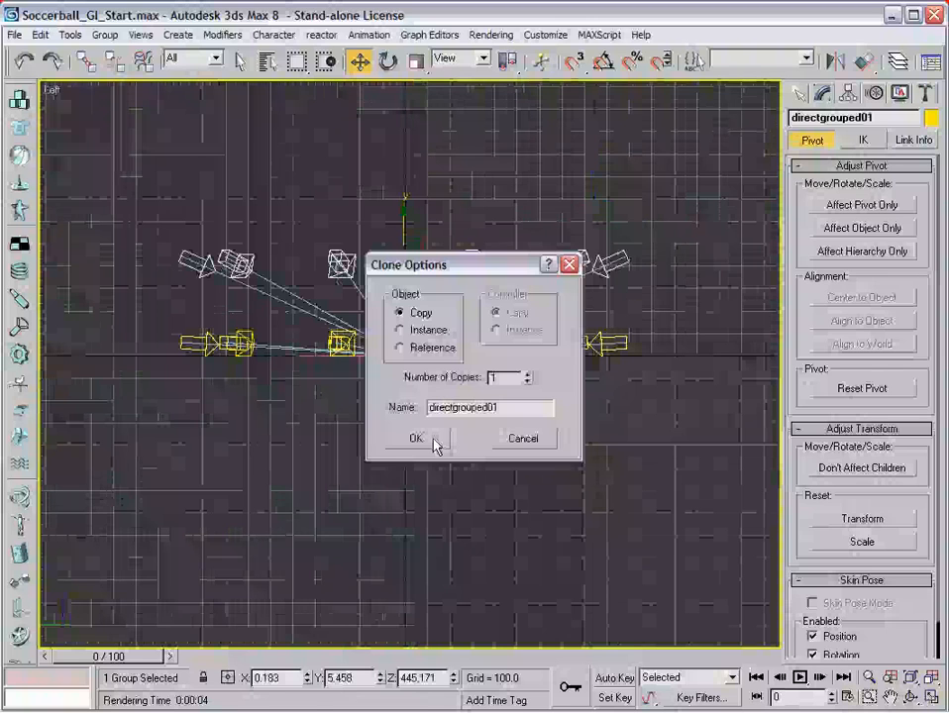
Copy the light group upward as directgrouped01, then make a second copy directgrouped02
{"action": "left_click", "coordinate": [416, 438]}
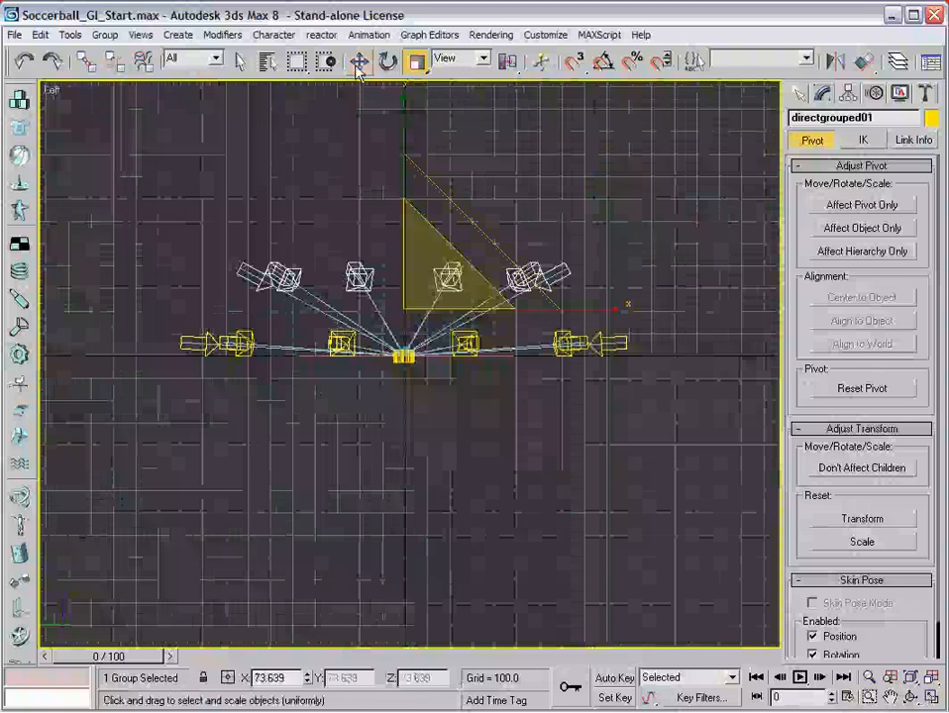
{"action": "left_click", "coordinate": [360, 61]}
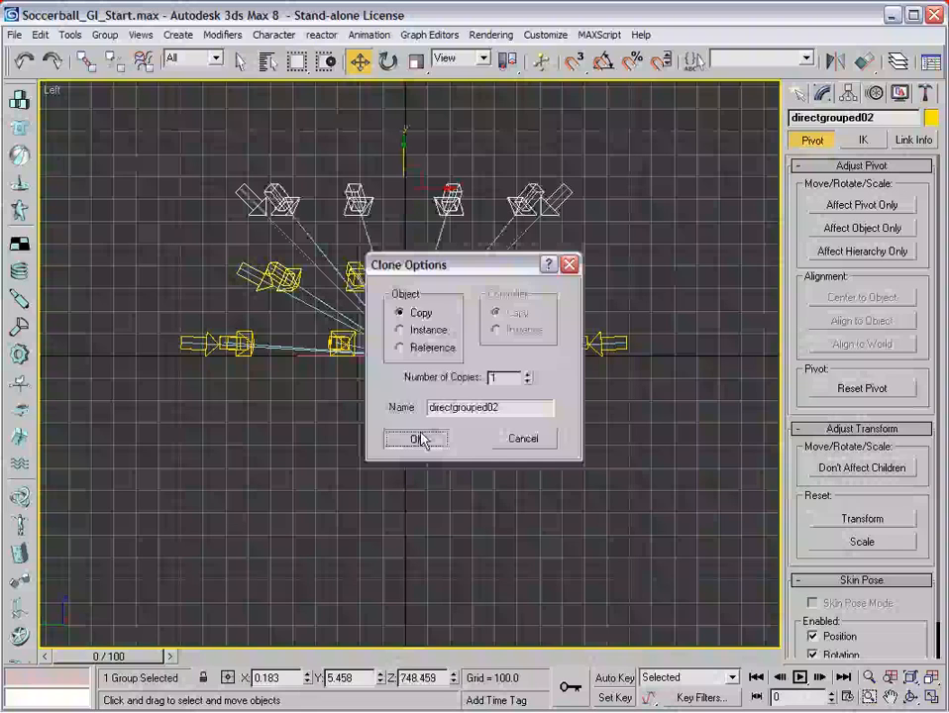
{"action": "left_click", "coordinate": [416, 440]}
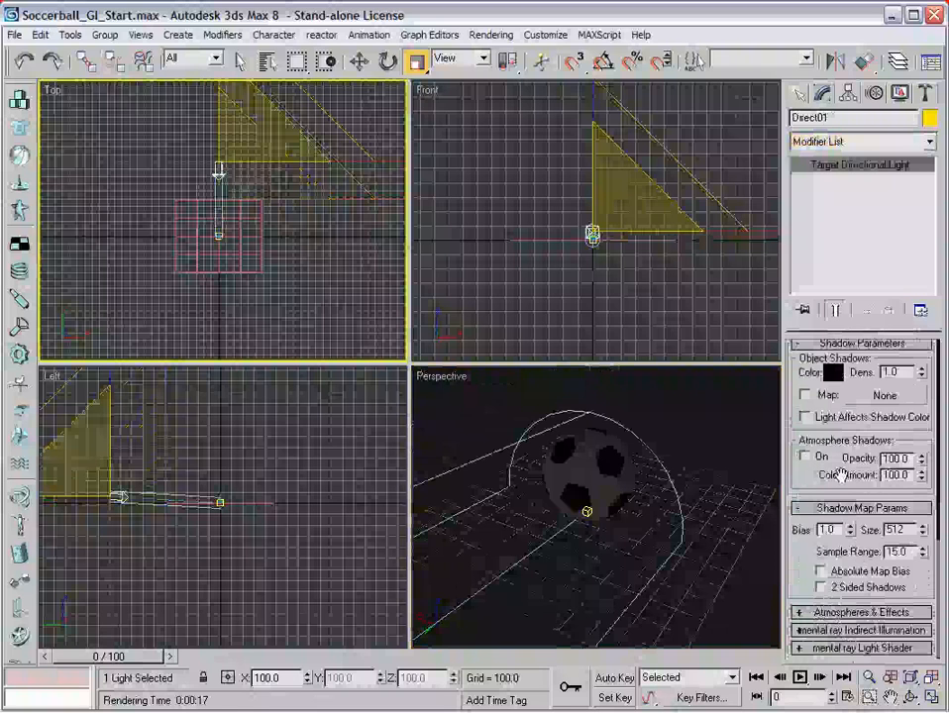
Begin setting up the shadow-casting Target Direct light Direct01 aimed at the ball
{"action": "left_click", "coordinate": [103, 36]}
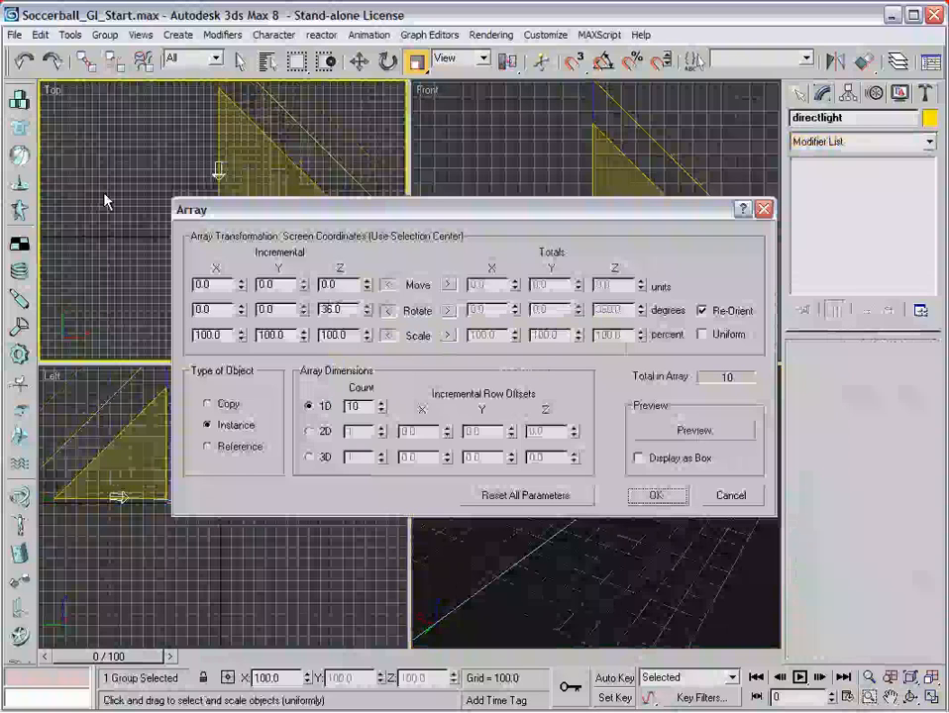
Array directlight into ten instances rotated 36 degrees each around Z
{"action": "left_click", "coordinate": [654, 495]}
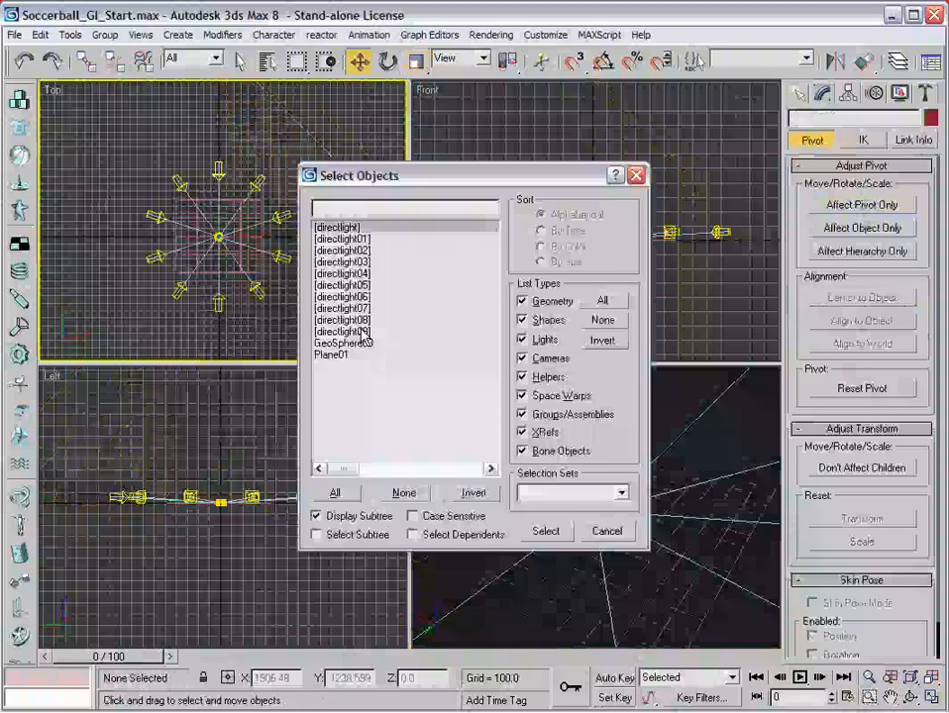
Select all directlight objects and group them under the name directgrouped
{"action": "left_click", "coordinate": [105, 36]}
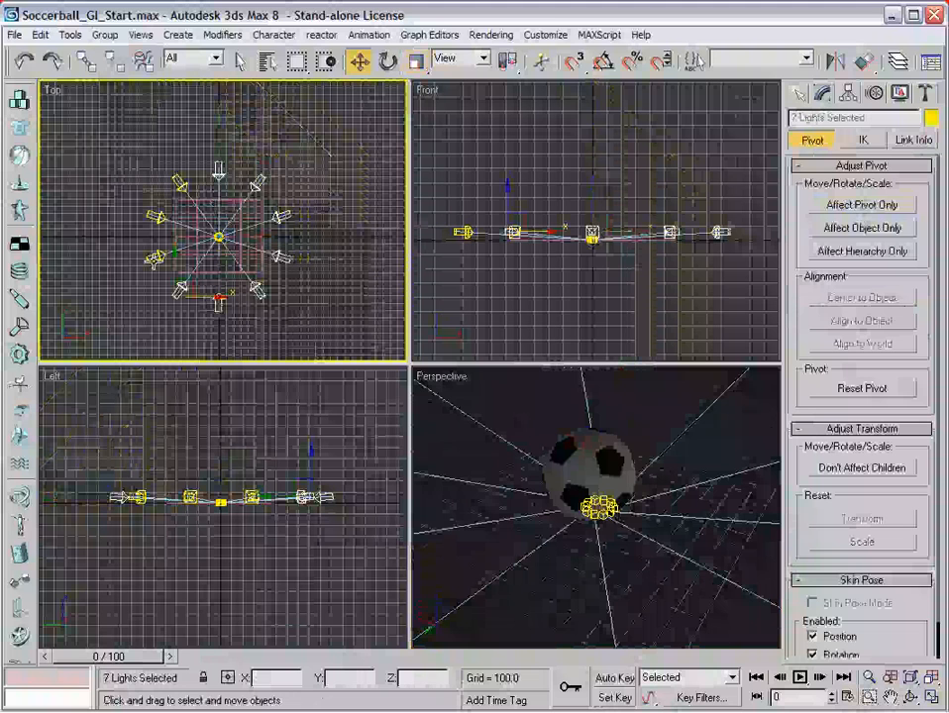
{"action": "left_click", "coordinate": [103, 36]}
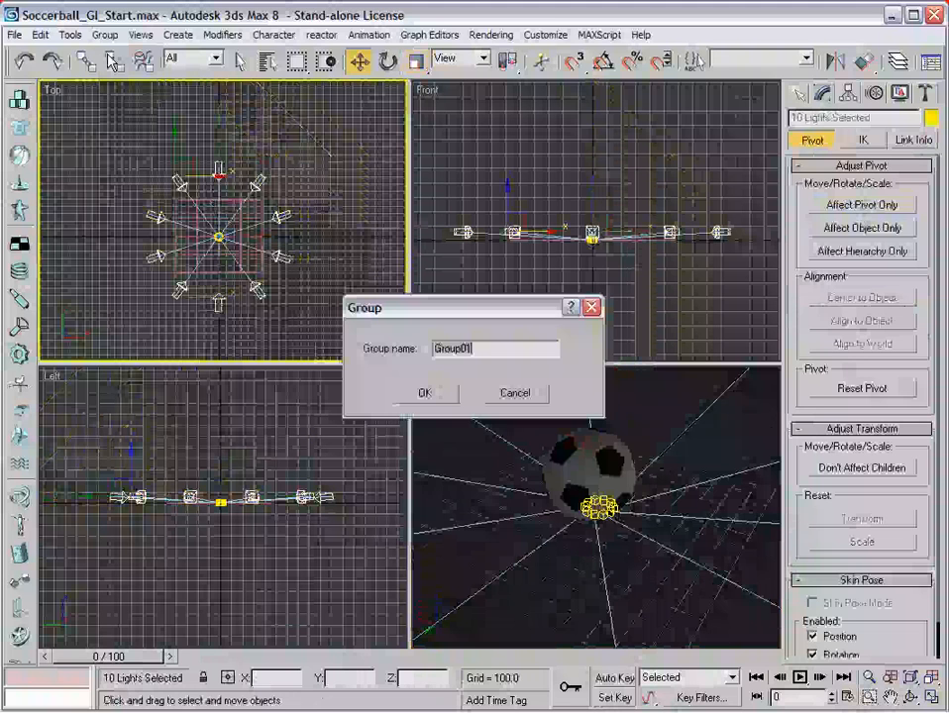
{"action": "type", "text": "directg"}
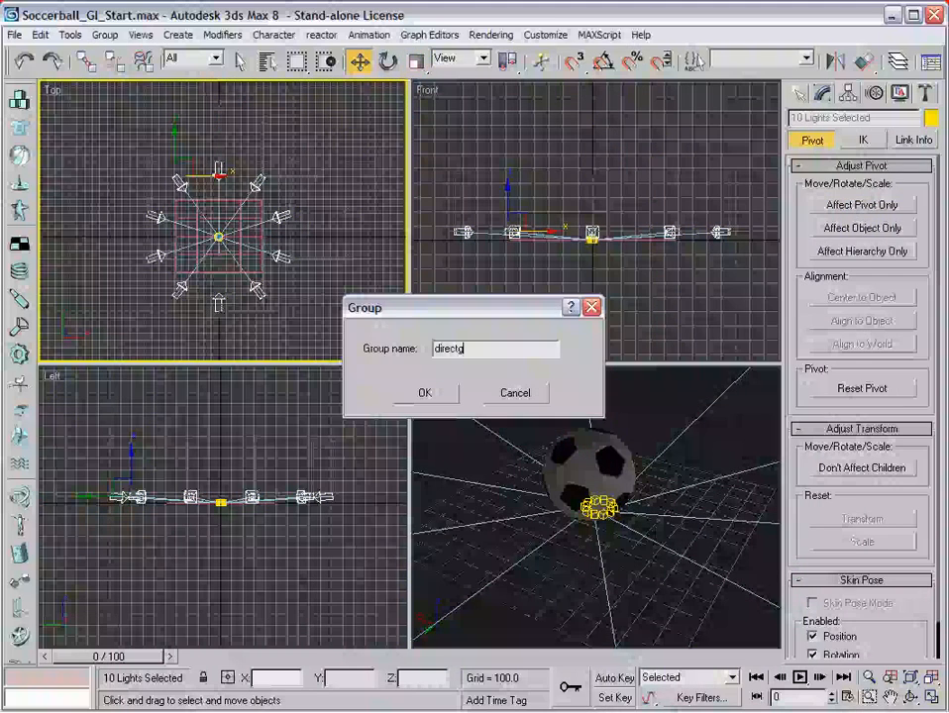
{"action": "left_click", "coordinate": [423, 393]}
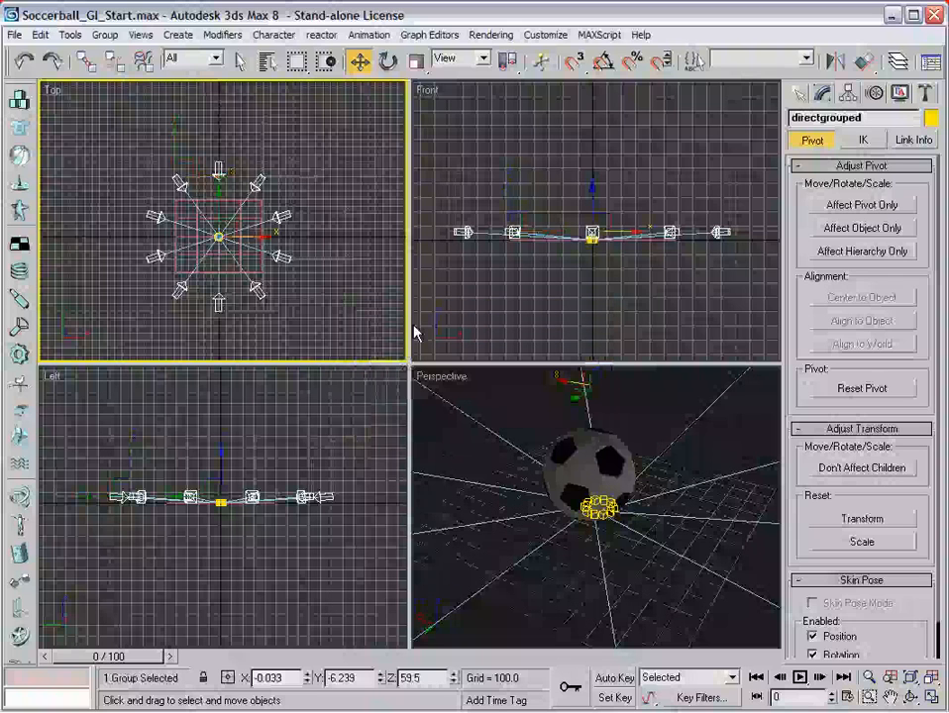